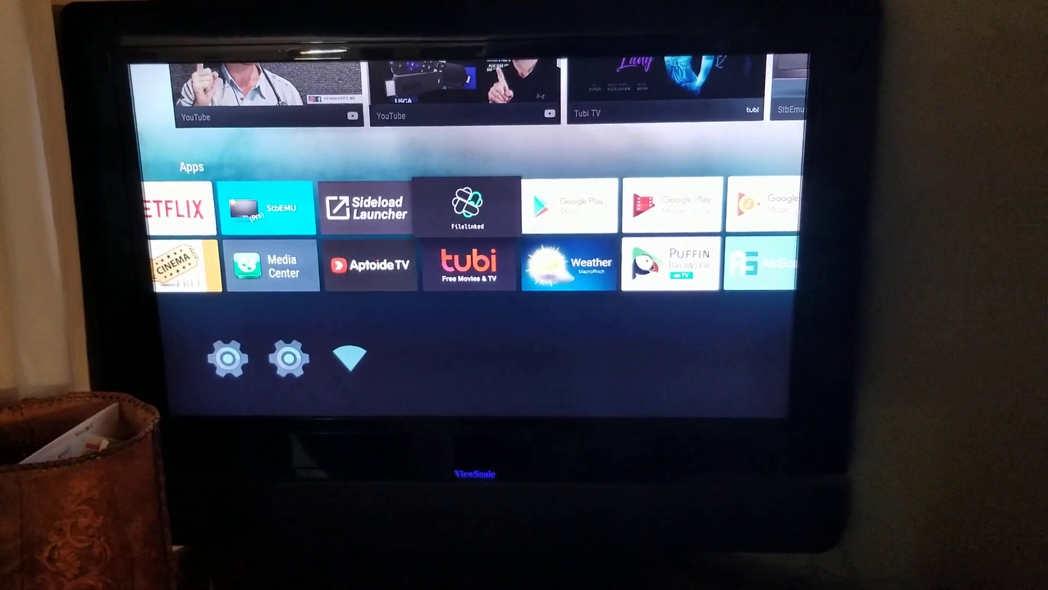
Step: Launch the FileLinked app from the launcher's Apps row
left_click(466, 205)
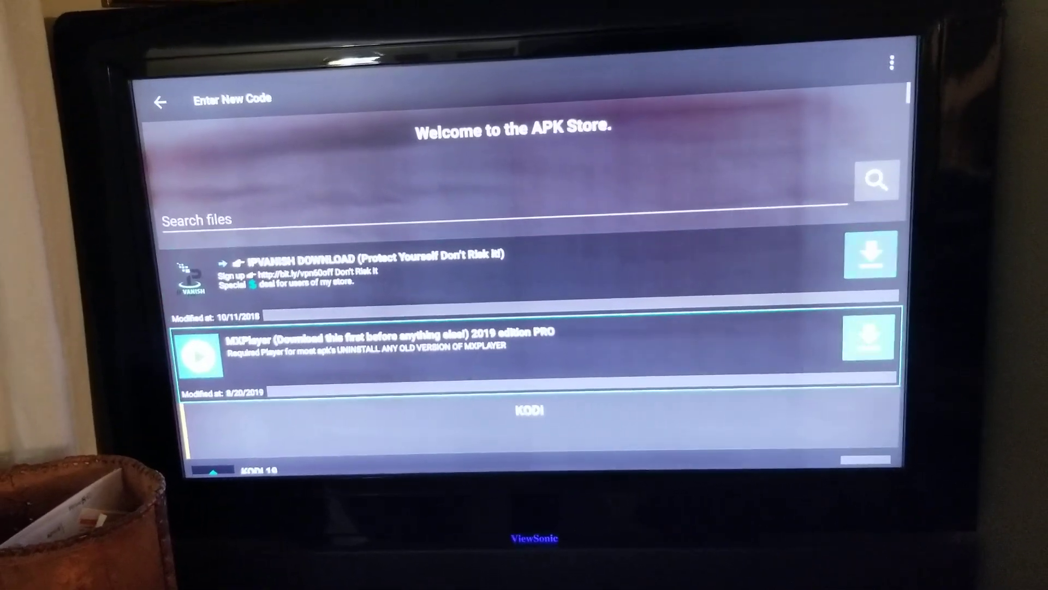
Step: Dismiss the Supercharge Guide popup and download MediaBOX HD 2.4.9 from the movie apps list
scroll("down", 3)
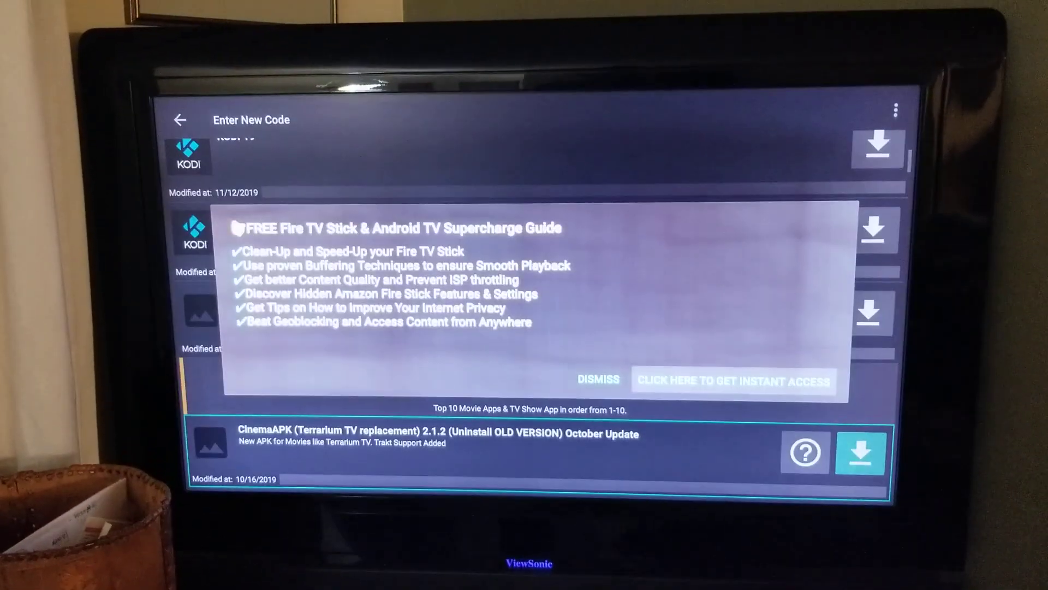
left_click(596, 379)
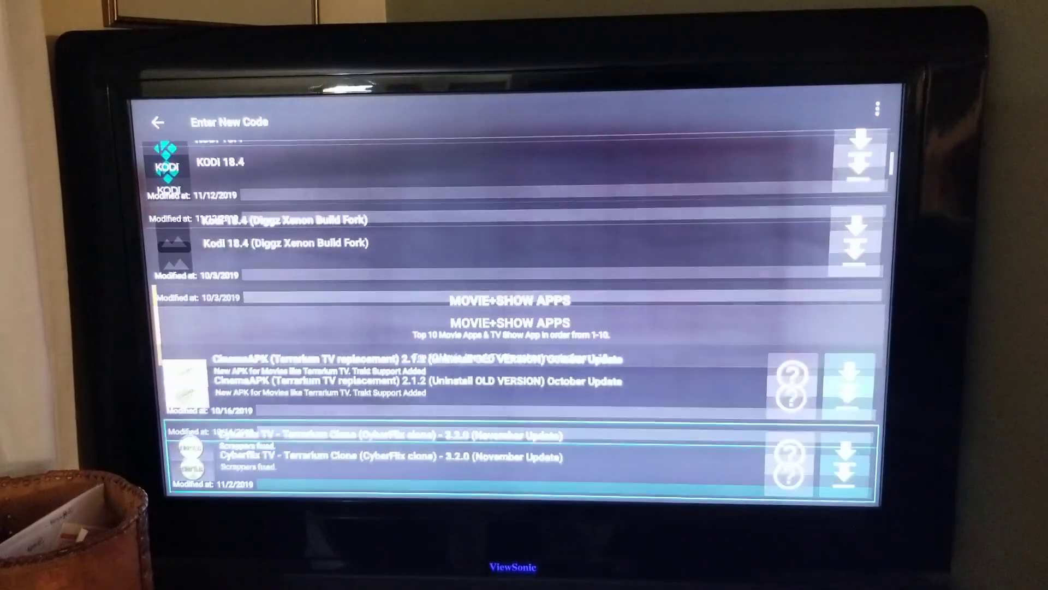
scroll("down", 3)
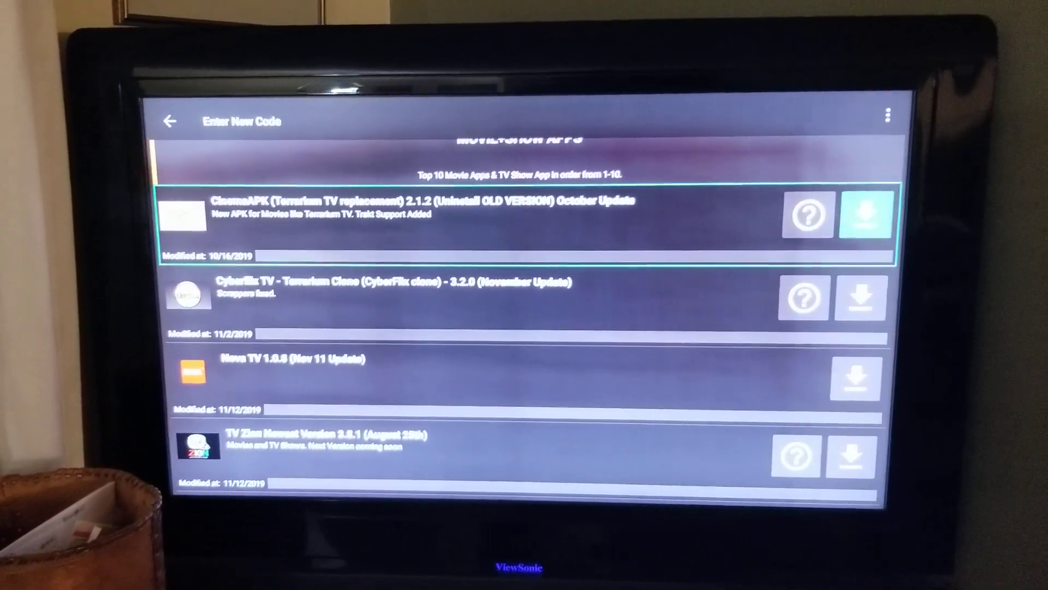
scroll("down", 3)
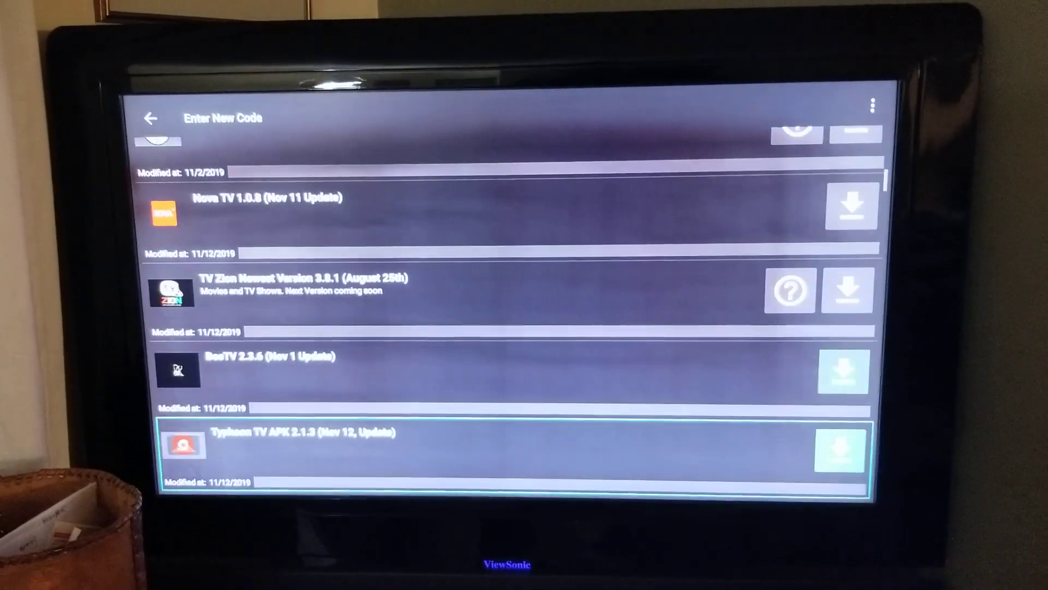
scroll("down", 3)
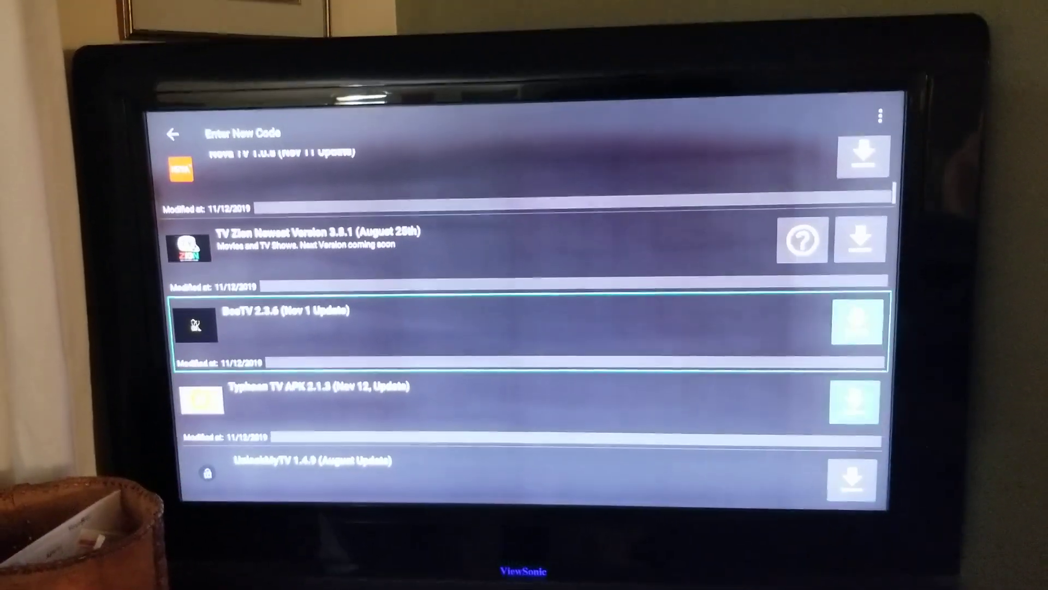
scroll("down", 3)
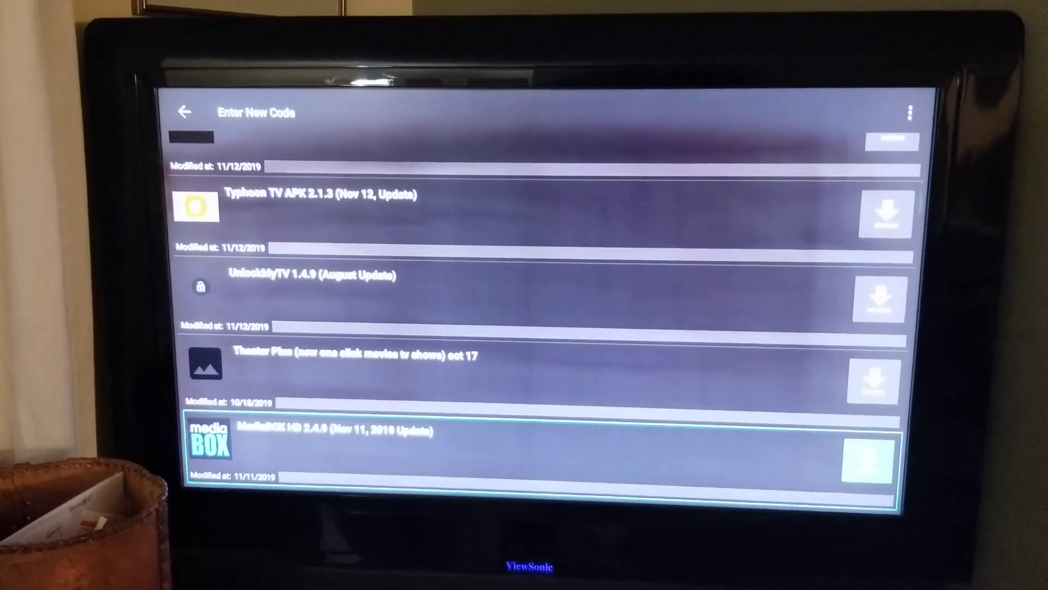
scroll("down", 3)
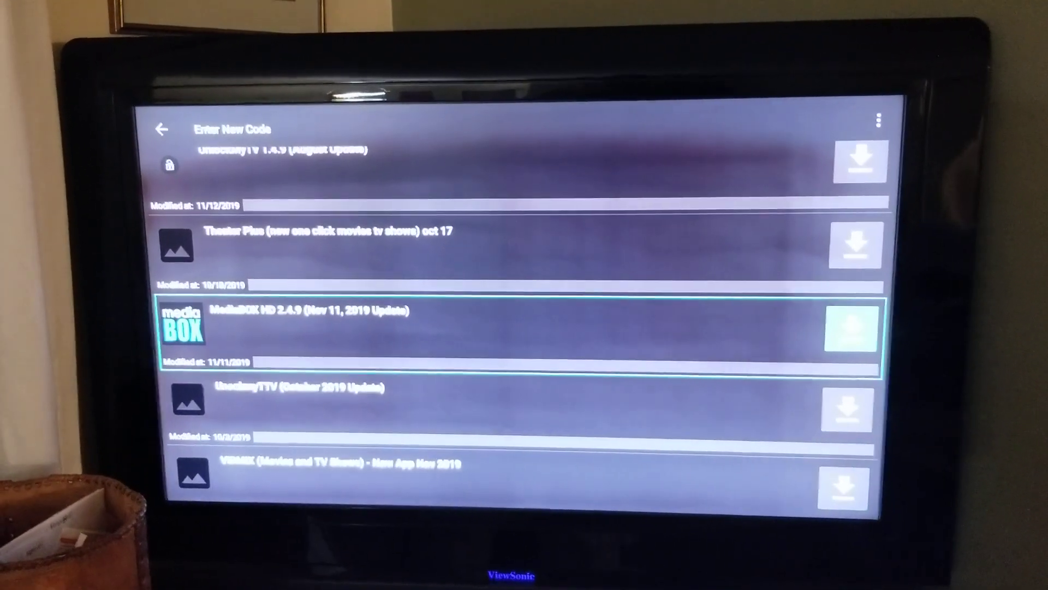
left_click(851, 327)
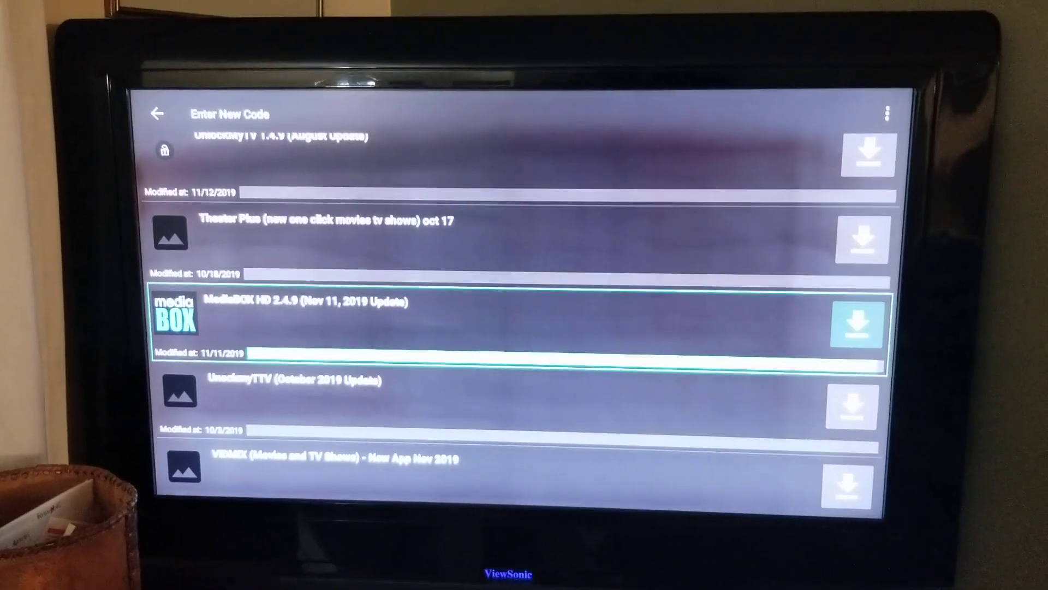
Step: Install the downloaded MediaBox HD and close the App installed confirmation
left_click(858, 323)
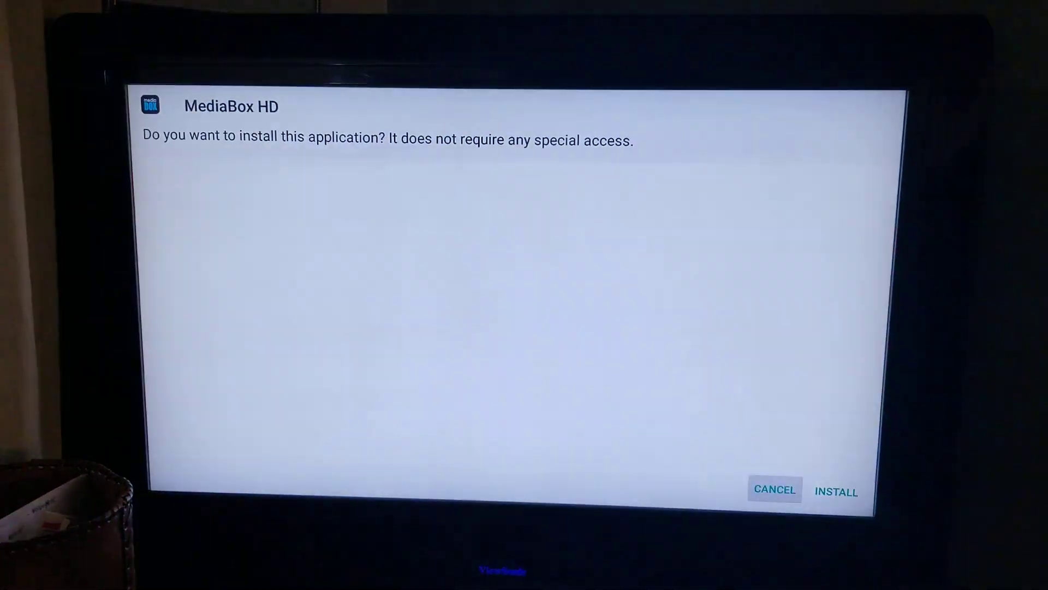
left_click(836, 492)
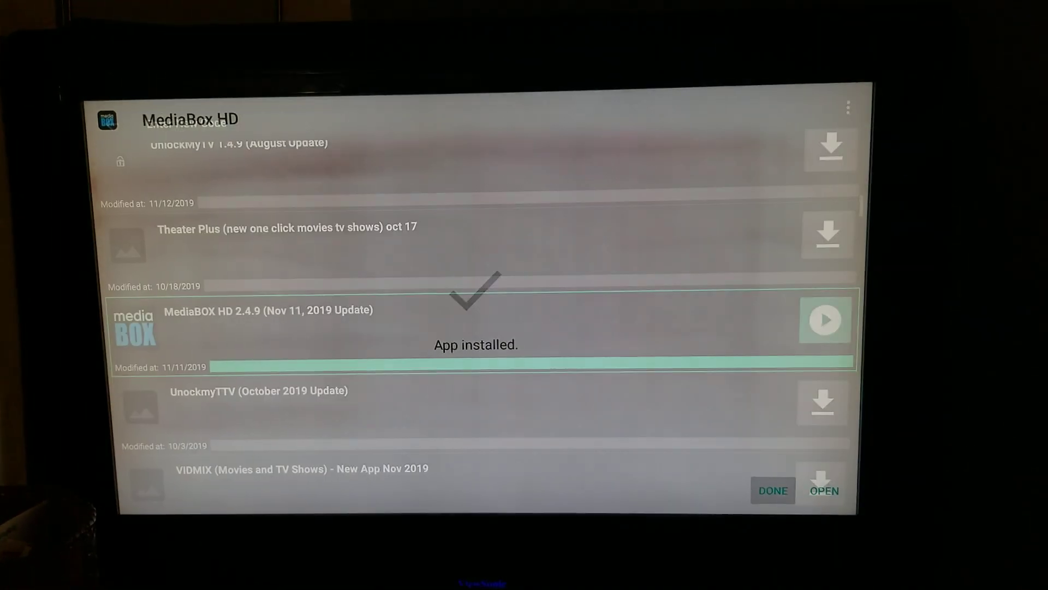
left_click(772, 490)
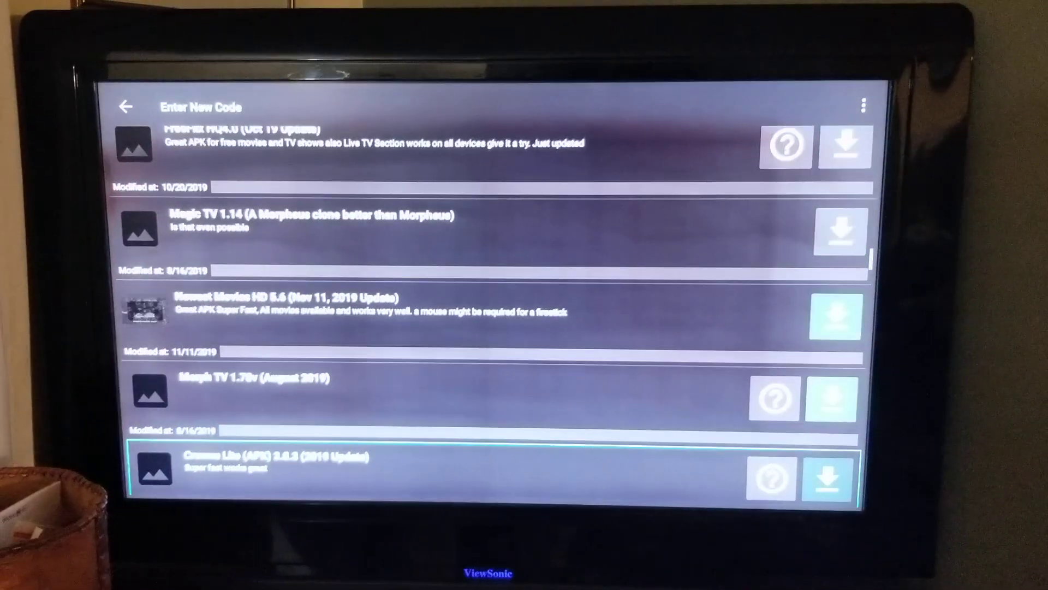
Step: Scroll to the Free TV section and download HD Streamz (Nov 11, 2019 Update)
scroll("down", 3)
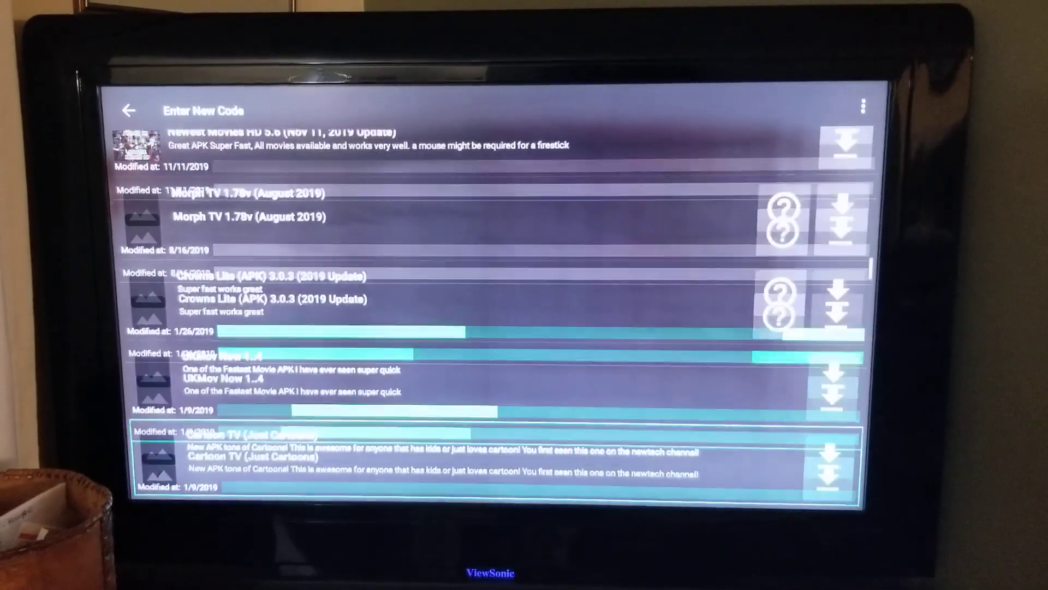
scroll("down", 3)
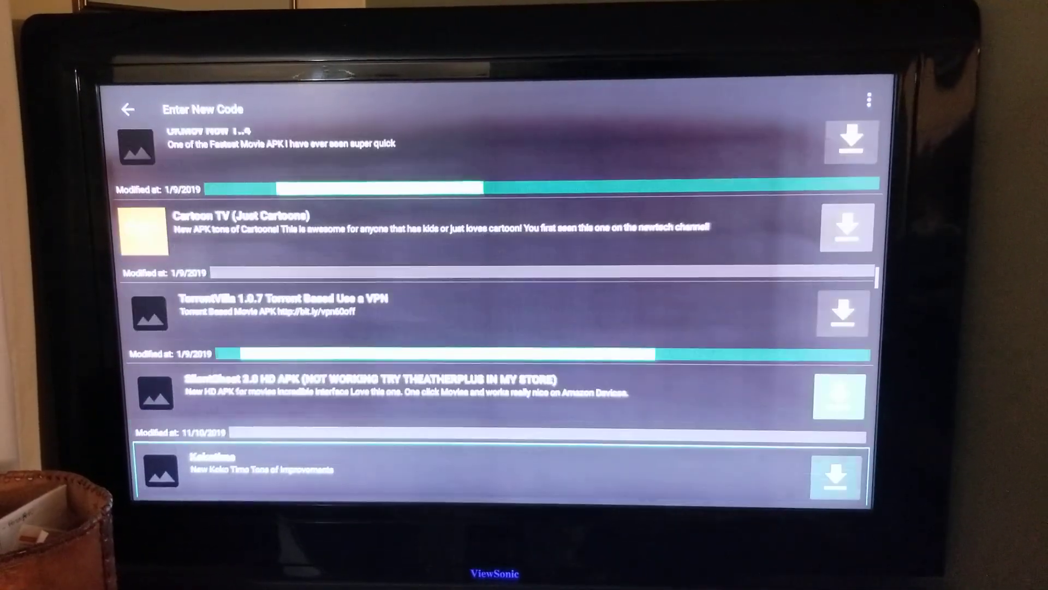
scroll("down", 3)
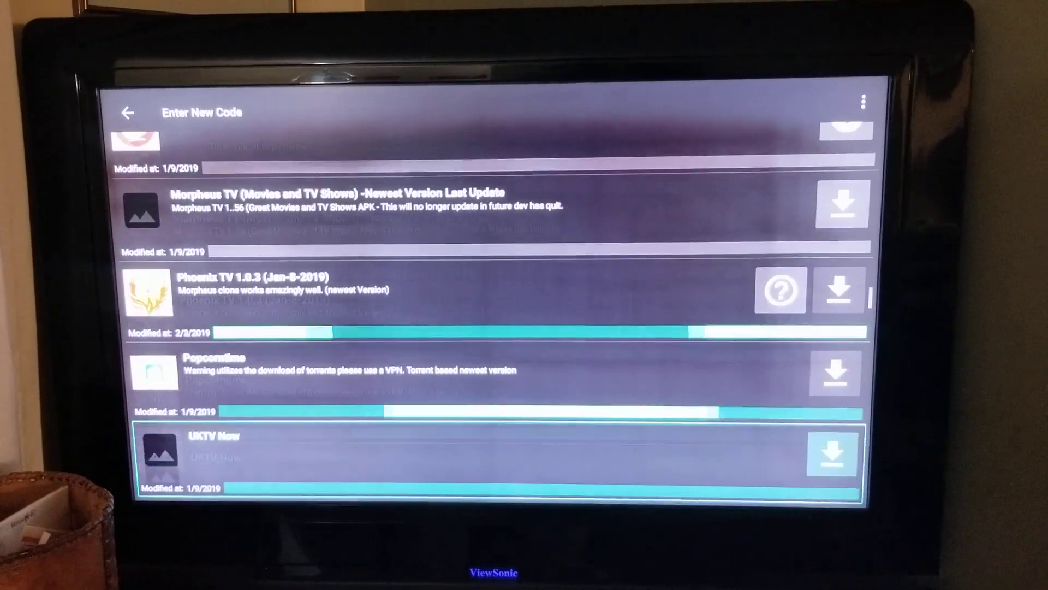
scroll("down", 3)
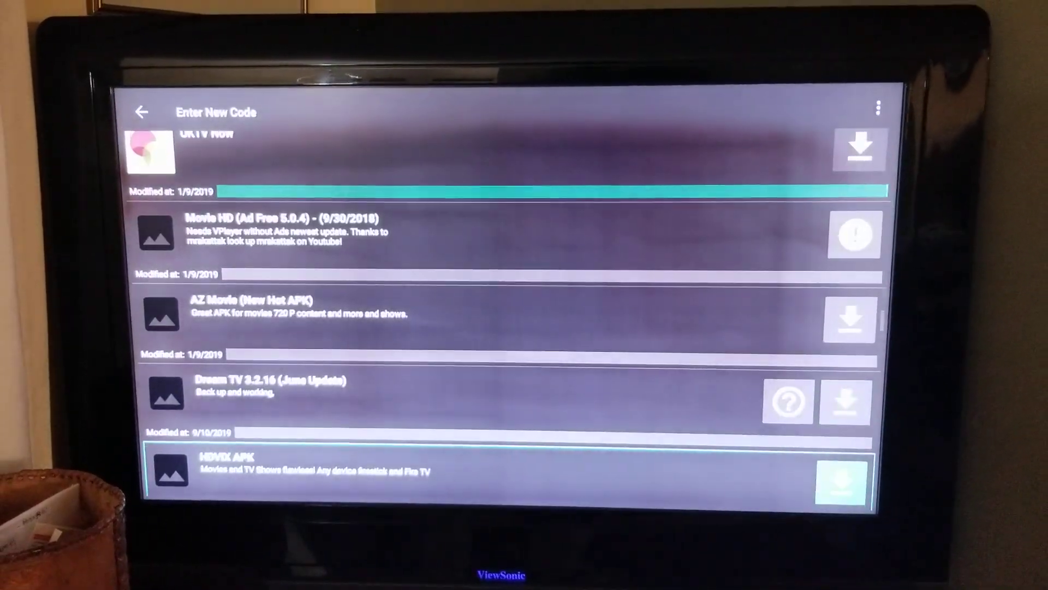
scroll("down", 3)
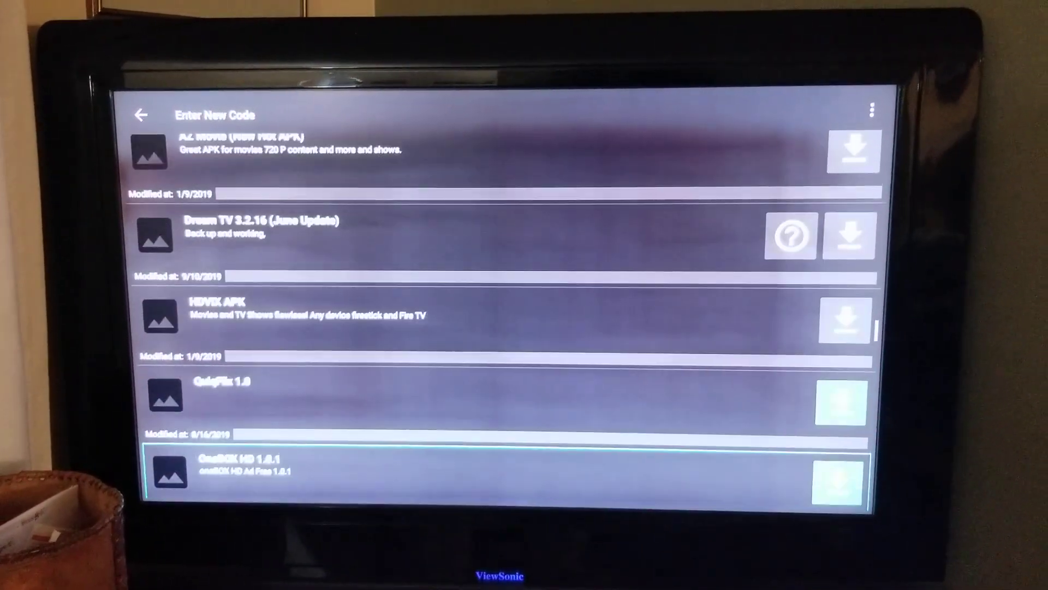
scroll("down", 3)
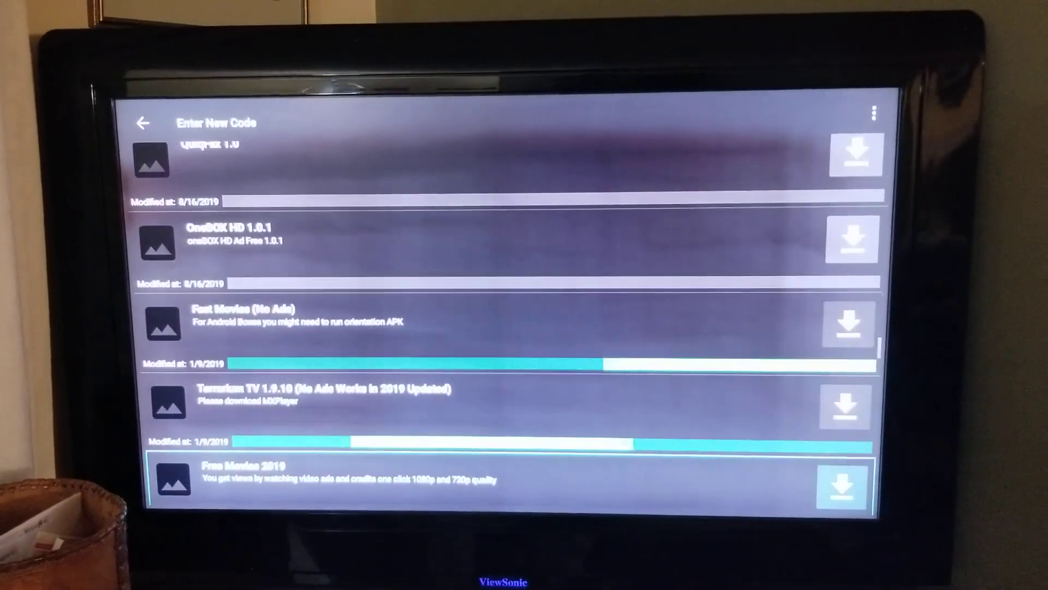
scroll("down", 3)
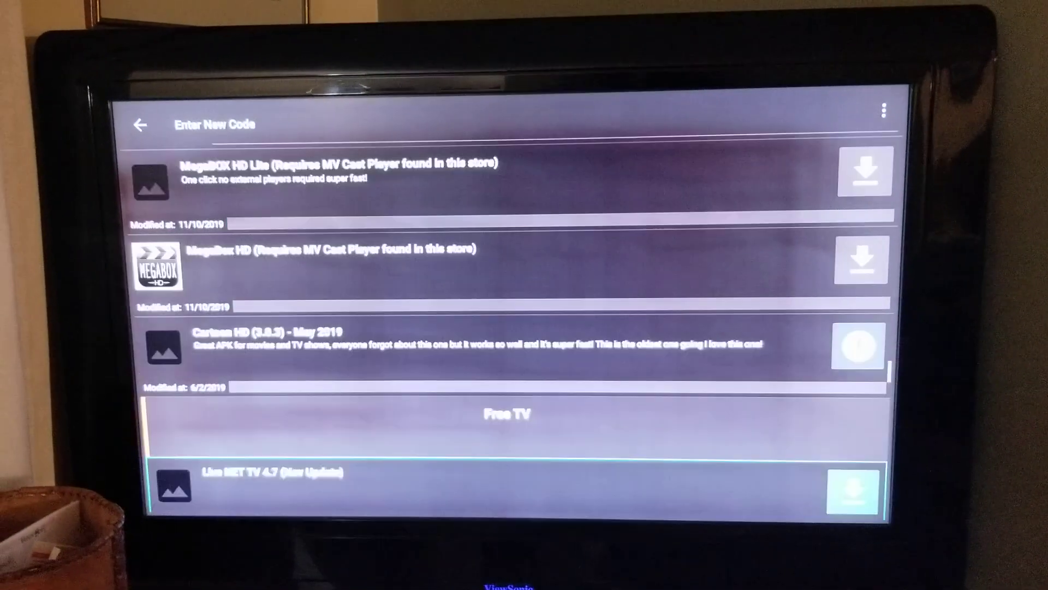
scroll("down", 3)
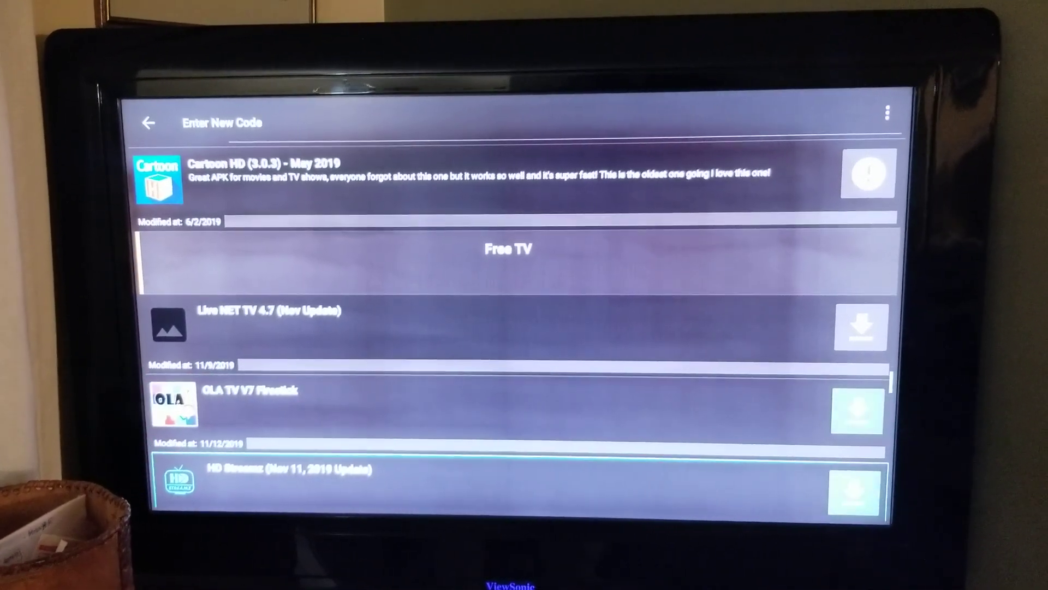
scroll("down", 3)
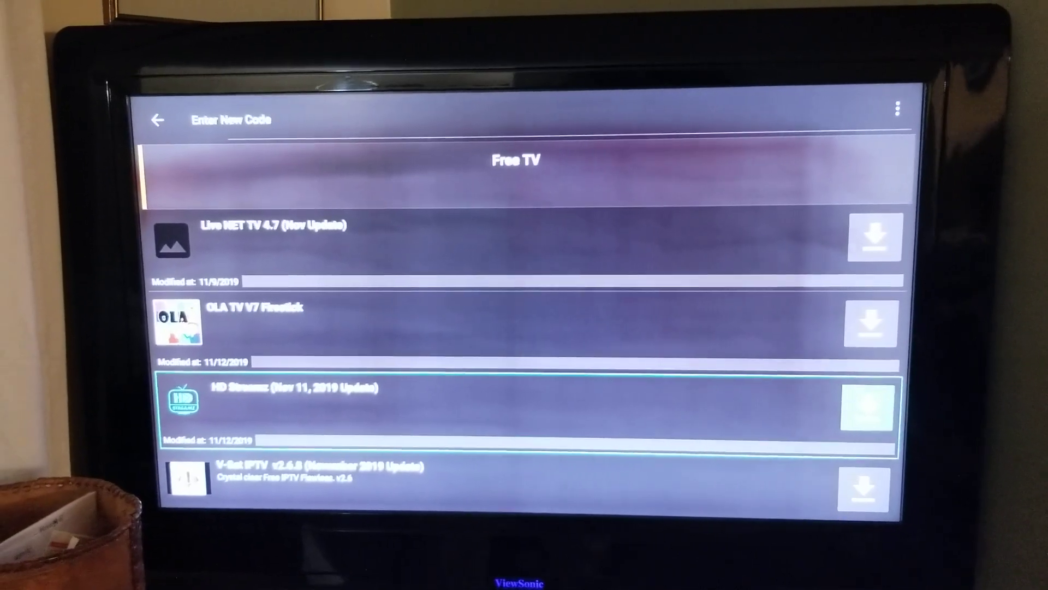
left_click(871, 411)
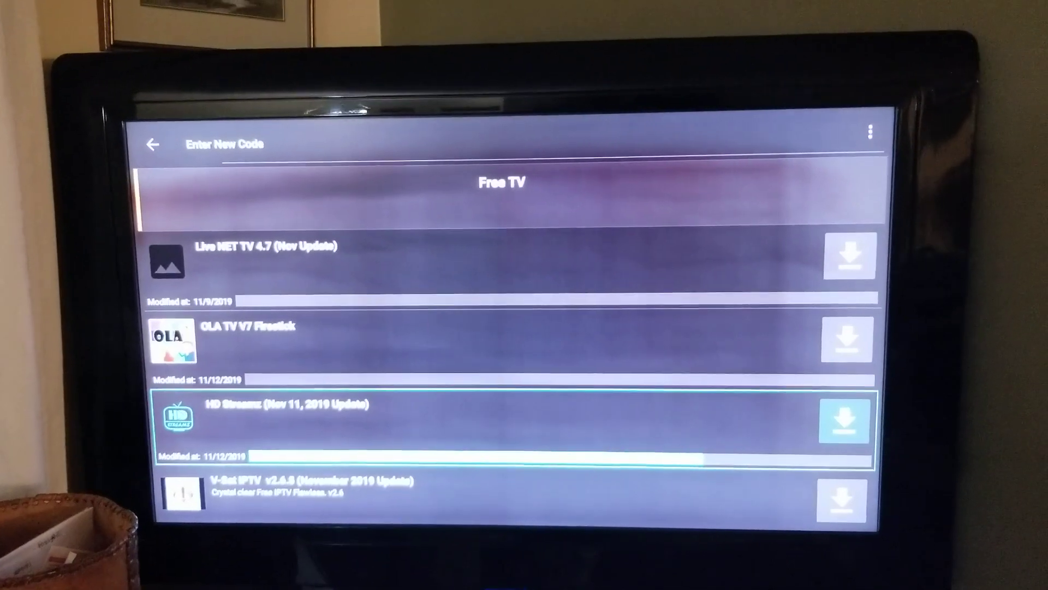
left_click(843, 416)
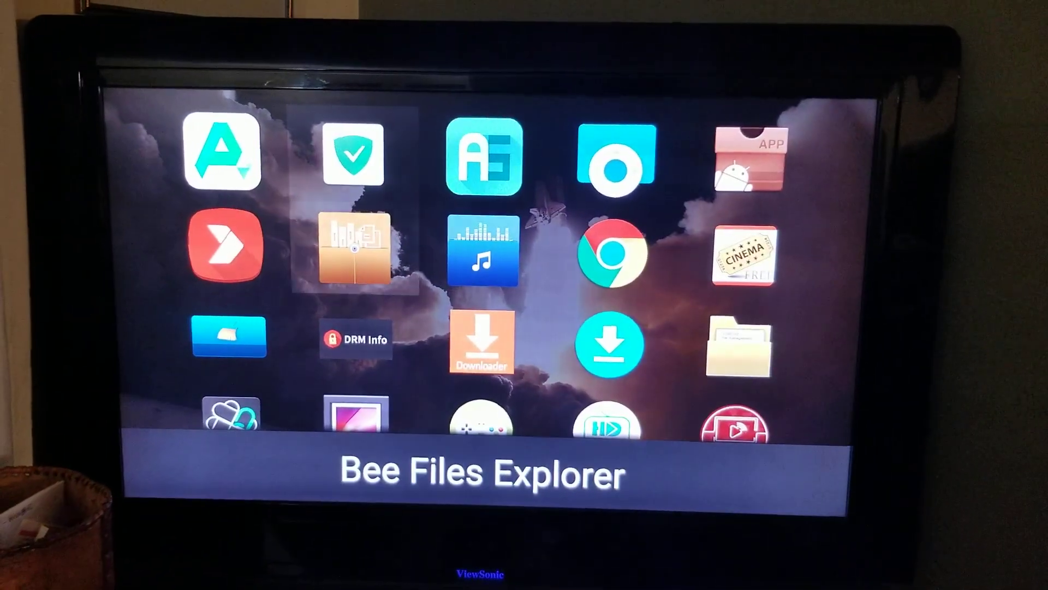
Step: Open HD Streamz from the app grid and agree to its resource-sharing terms
scroll("down", 3)
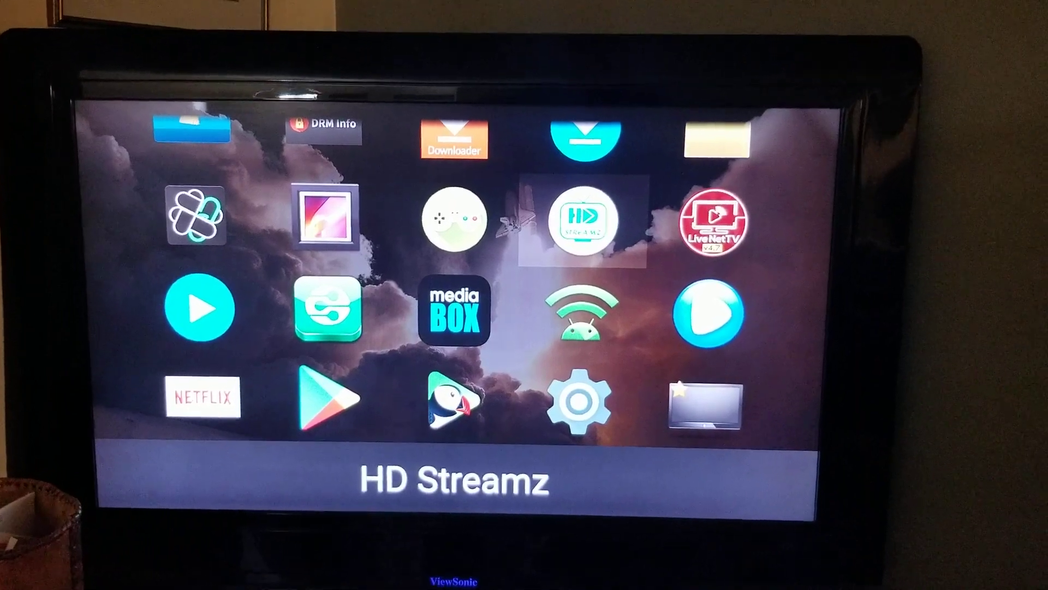
left_click(581, 220)
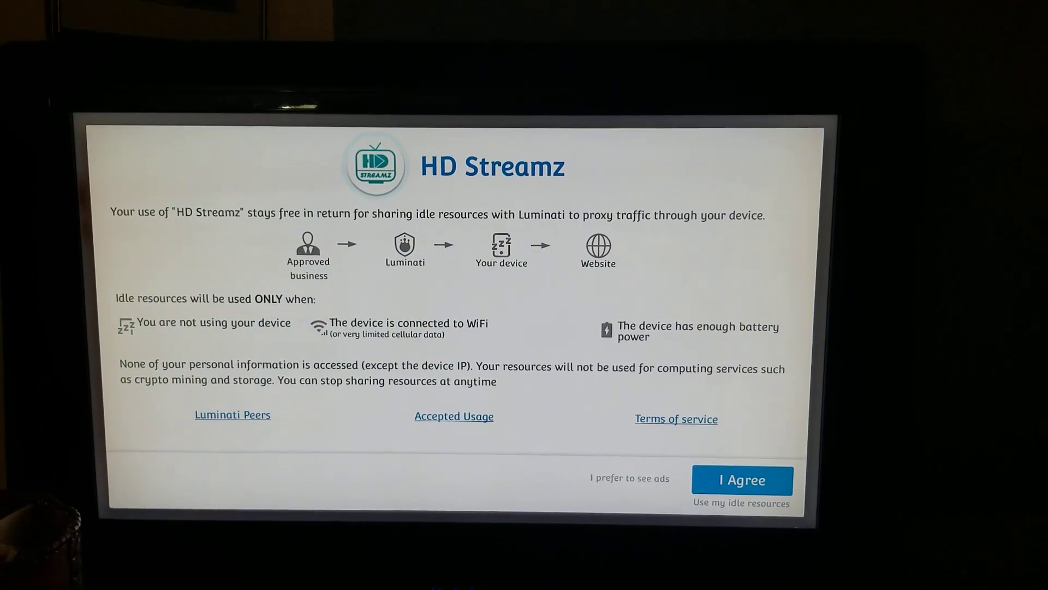
left_click(741, 480)
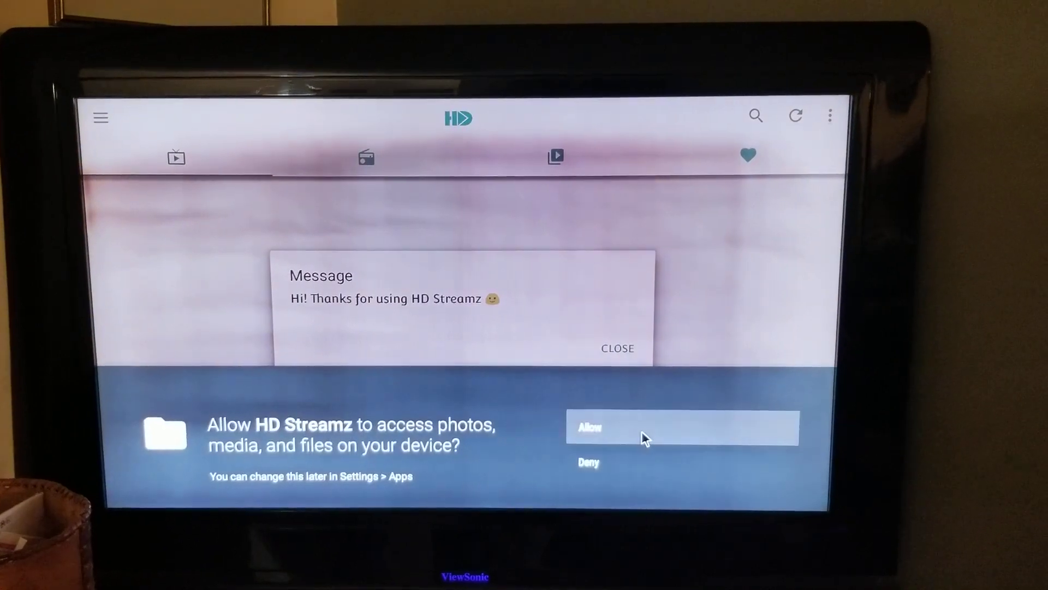
Step: Allow HD Streamz media file access, close the welcome message, and browse the country list
left_click(681, 427)
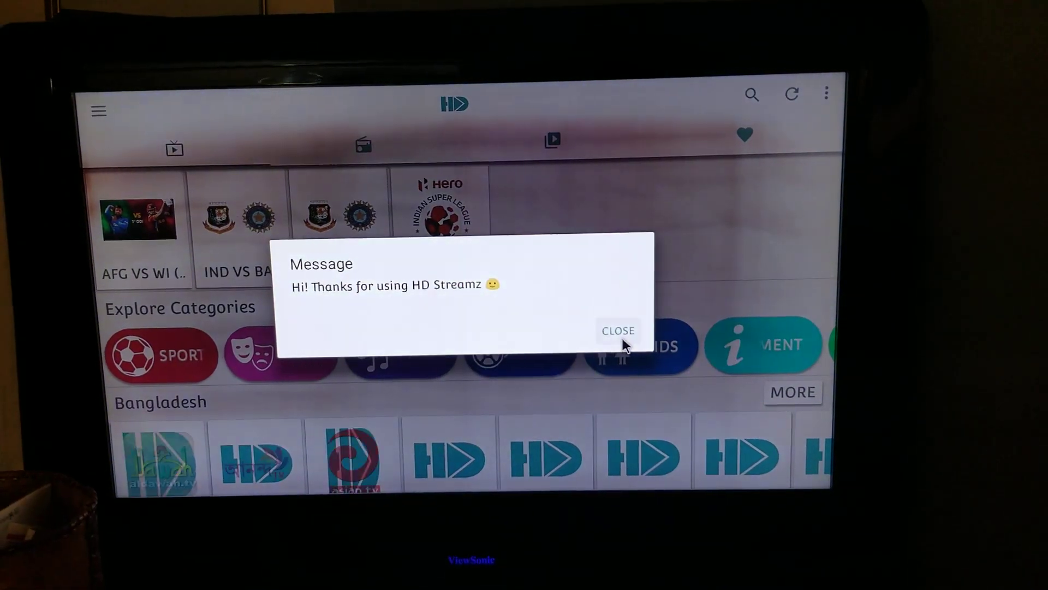
left_click(617, 330)
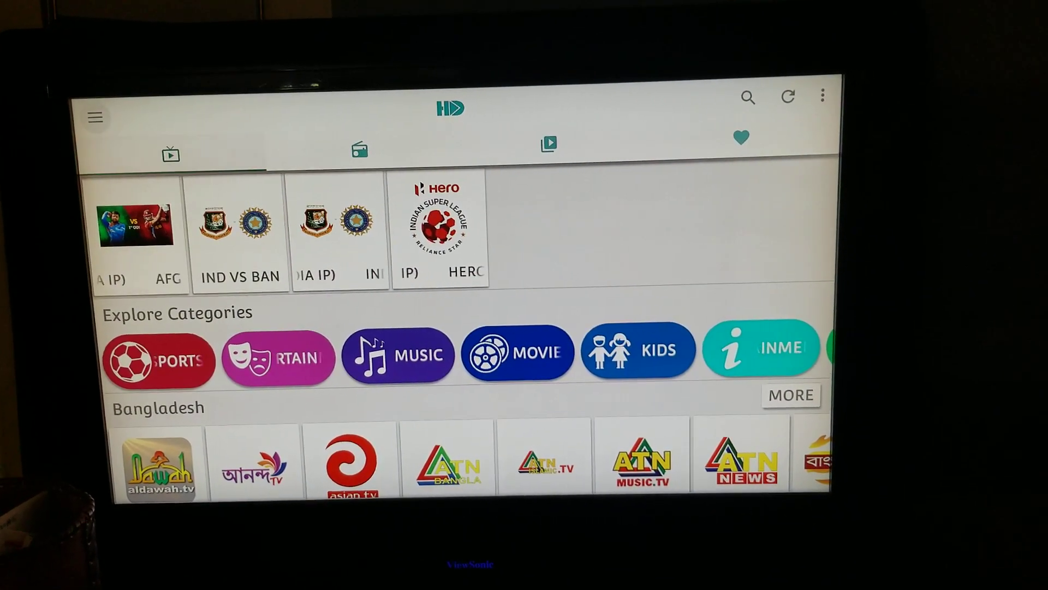
left_click(96, 117)
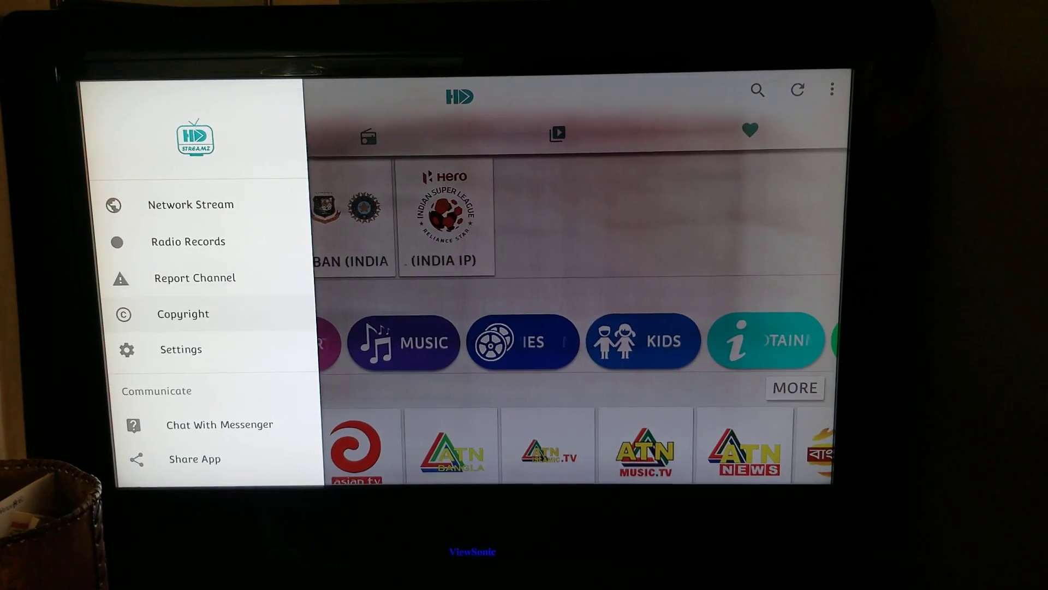
key("Back")
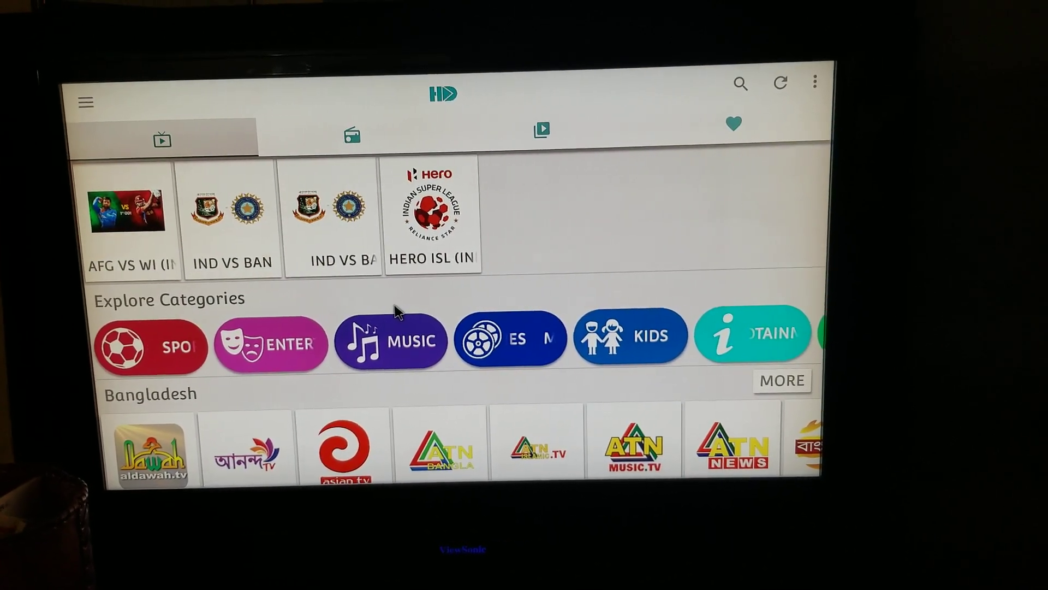
scroll("down", 3)
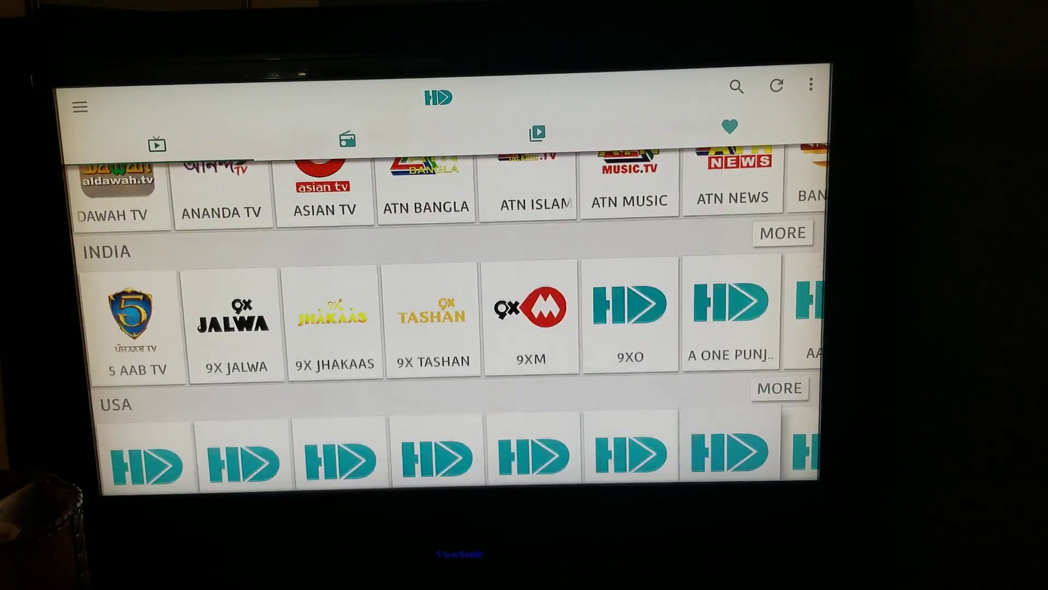
scroll("down", 3)
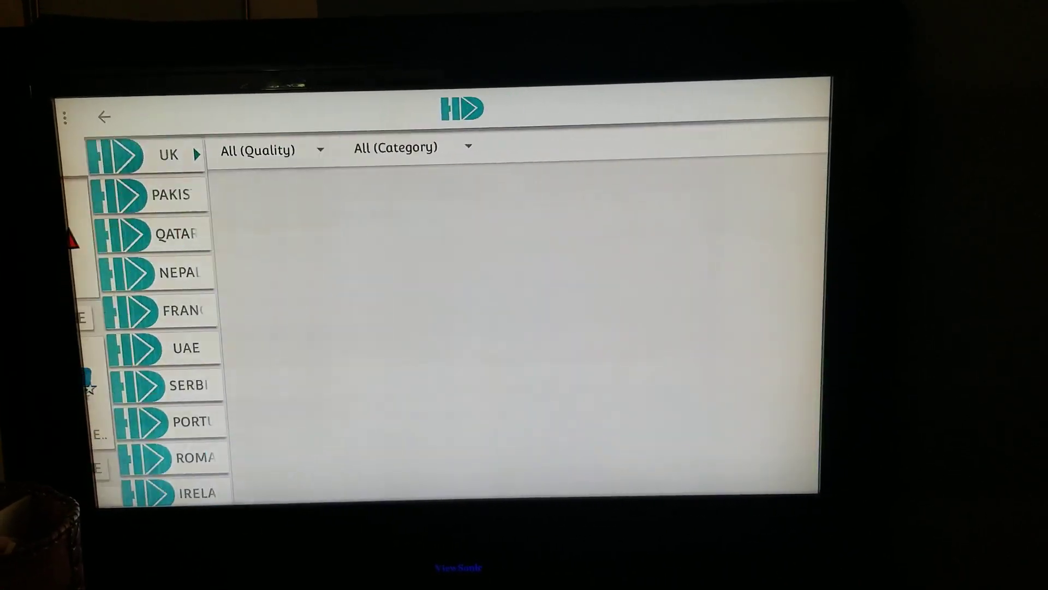
Step: Show the UK channel grid and cancel the Choose Player dialog
left_click(167, 155)
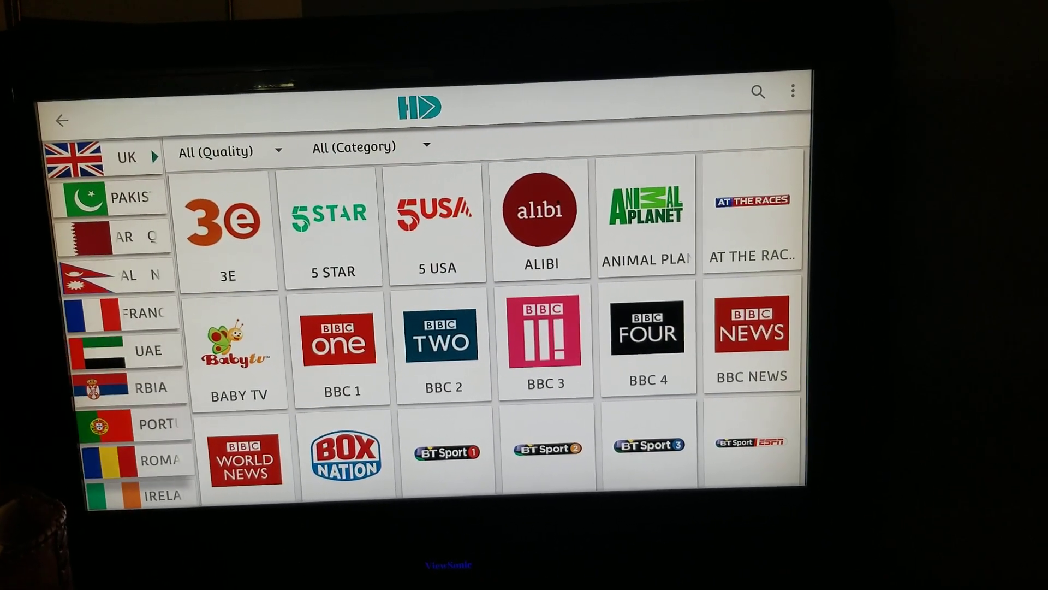
scroll("down", 3)
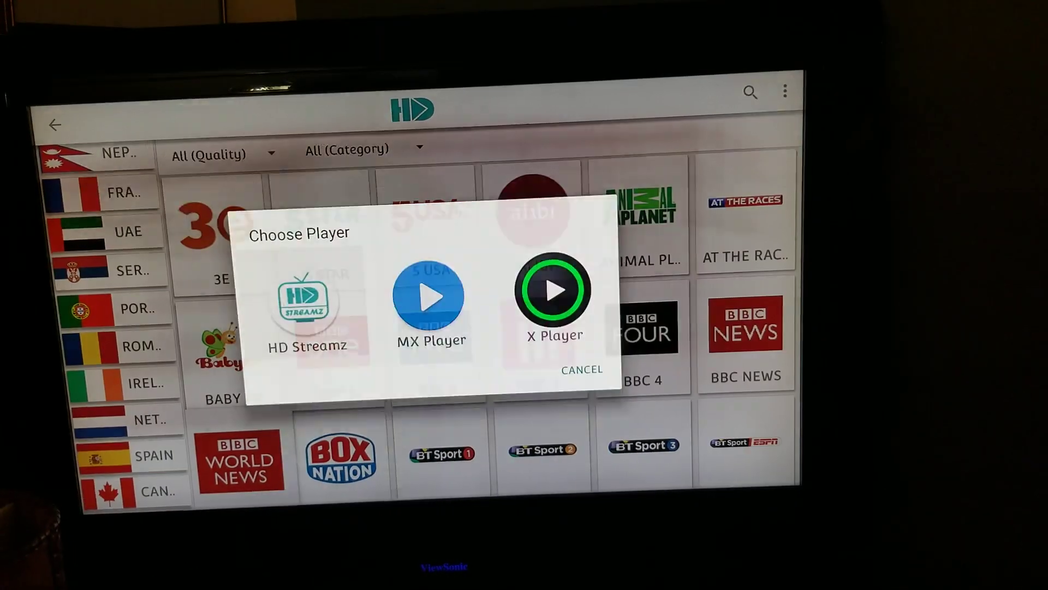
left_click(580, 369)
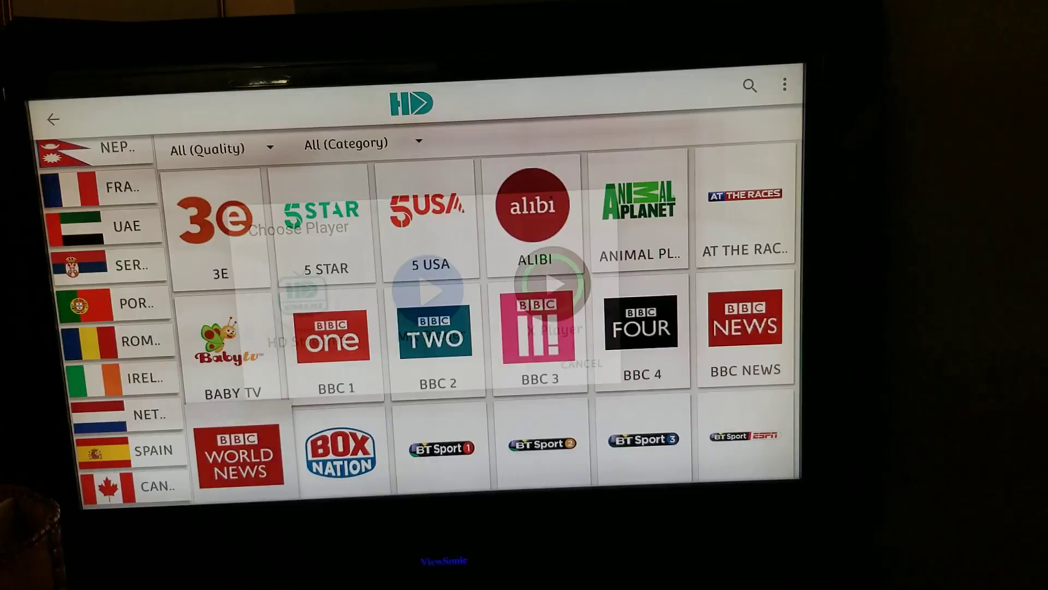